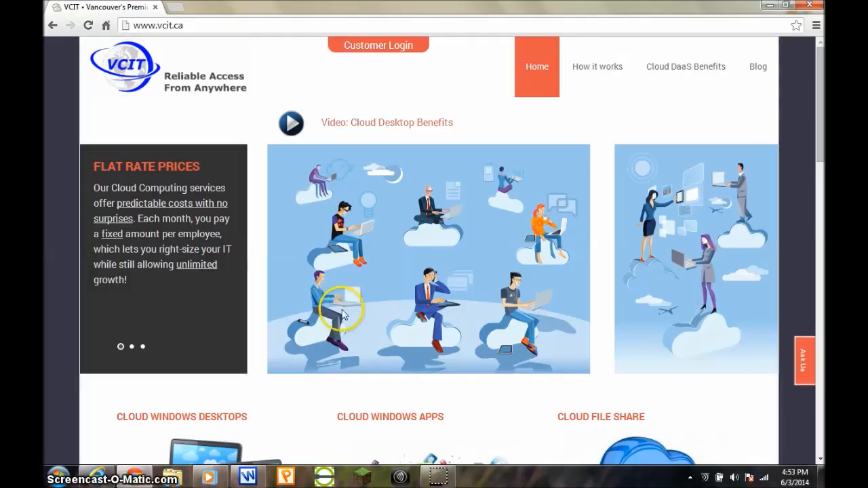
mouse_move(280, 80)
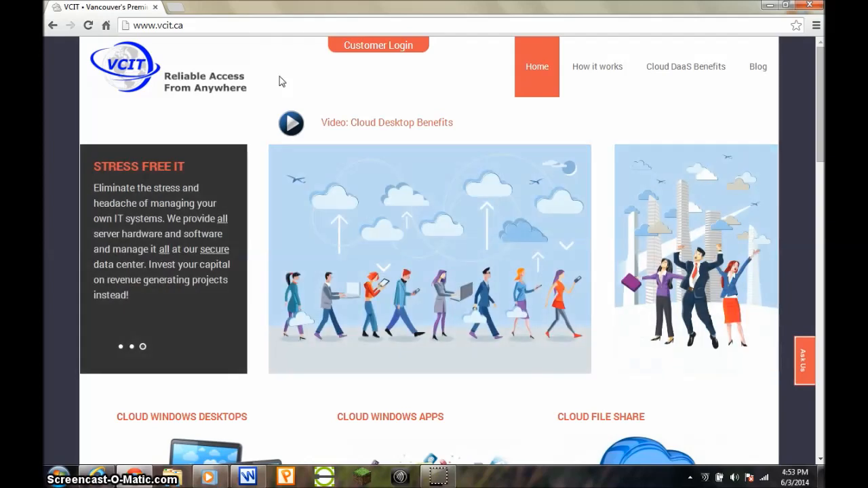
Reach the Cloud Share Portal sign-in via Customer Login and enter the 'cloudshare' credentials
left_click(157, 25)
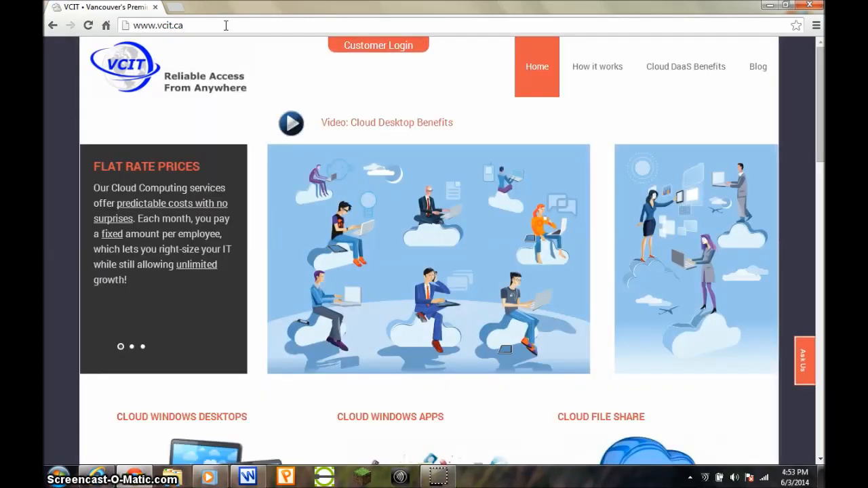
left_click(377, 44)
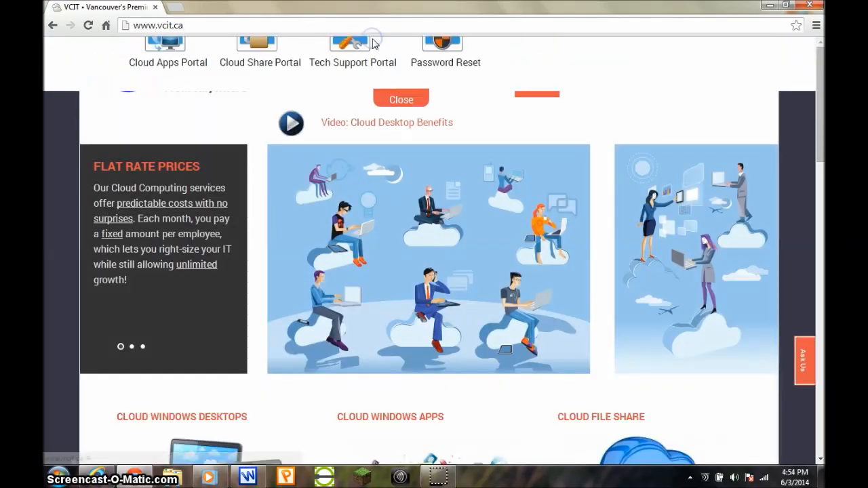
left_click(260, 41)
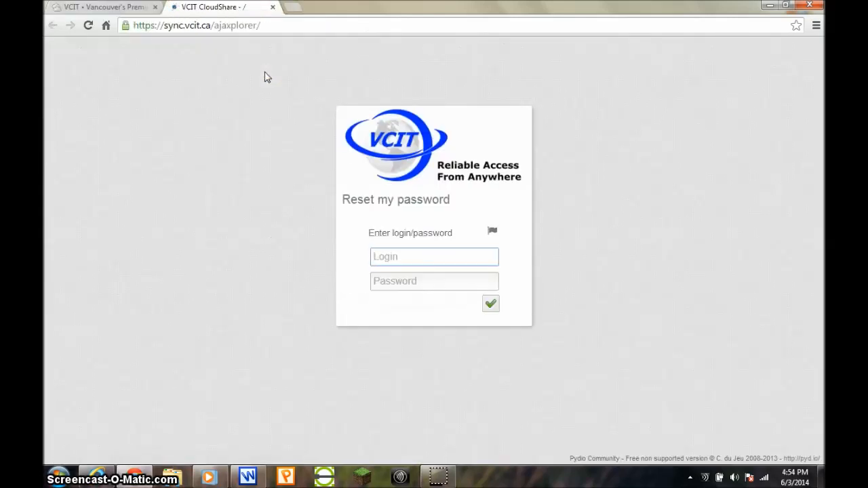
type("cloudshare")
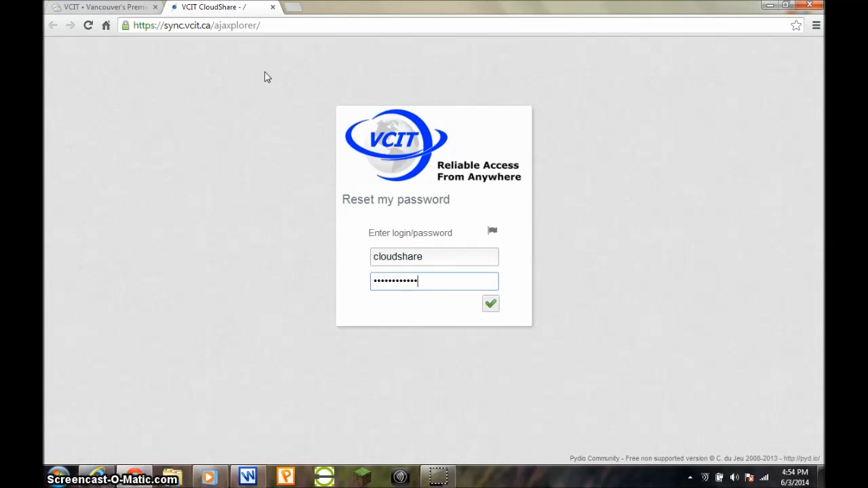
Sign in to CloudShare and glance at the available workspaces list
left_click(491, 304)
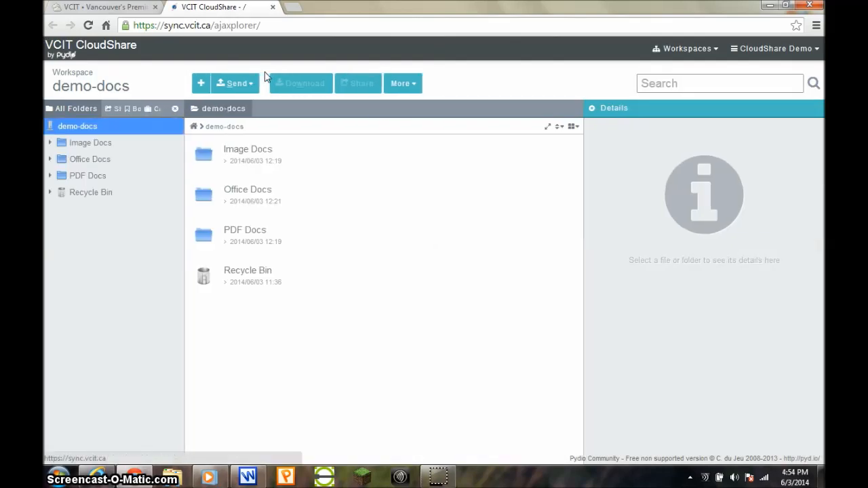
left_click(686, 49)
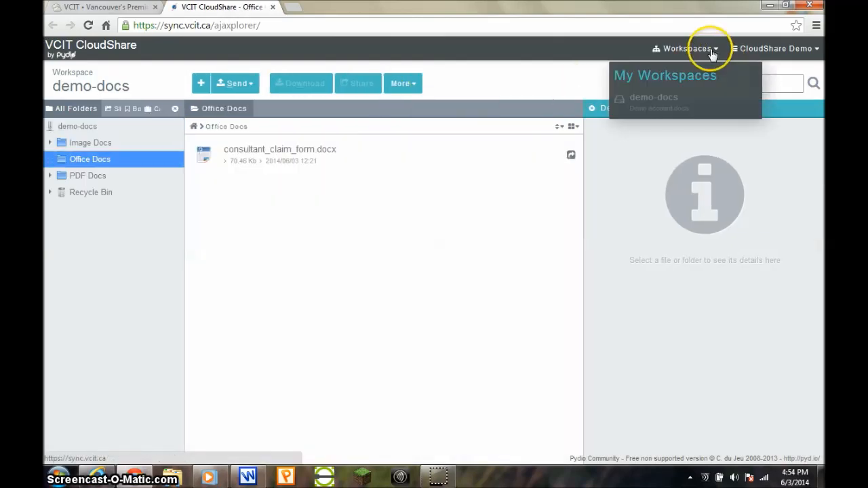
left_click(776, 49)
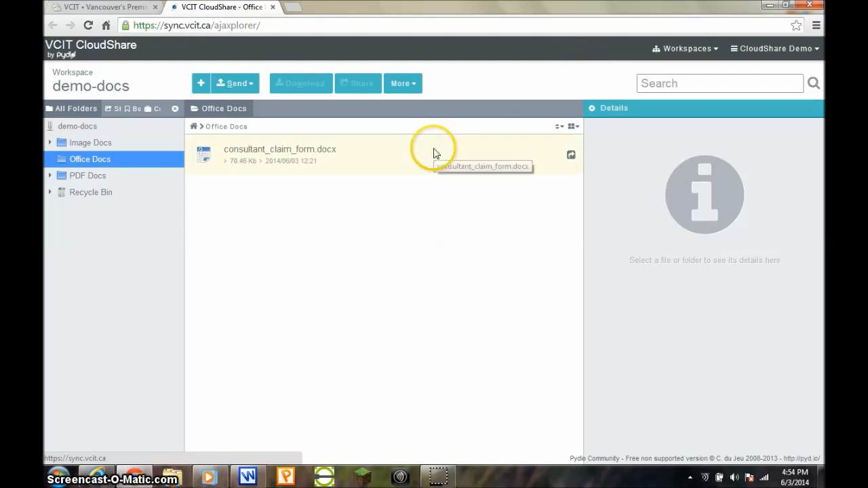
In Office Docs, review the Send and More menus and select consultant_claim_form.docx to show its details
left_click(237, 83)
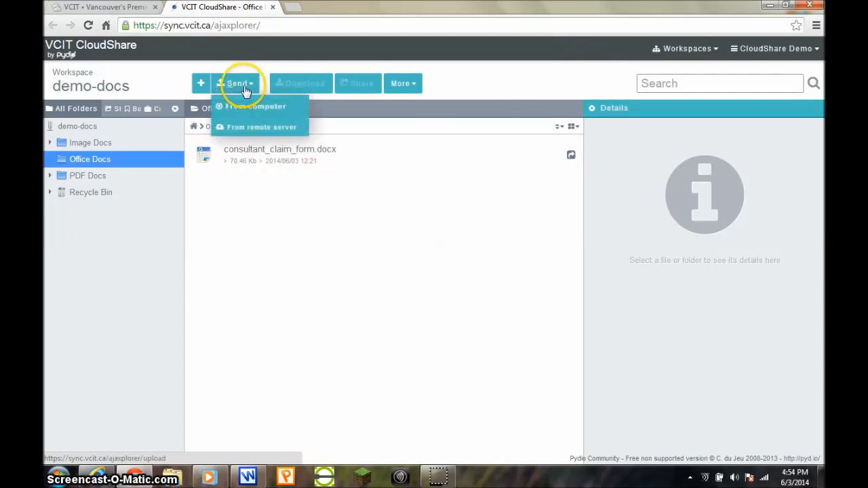
left_click(403, 82)
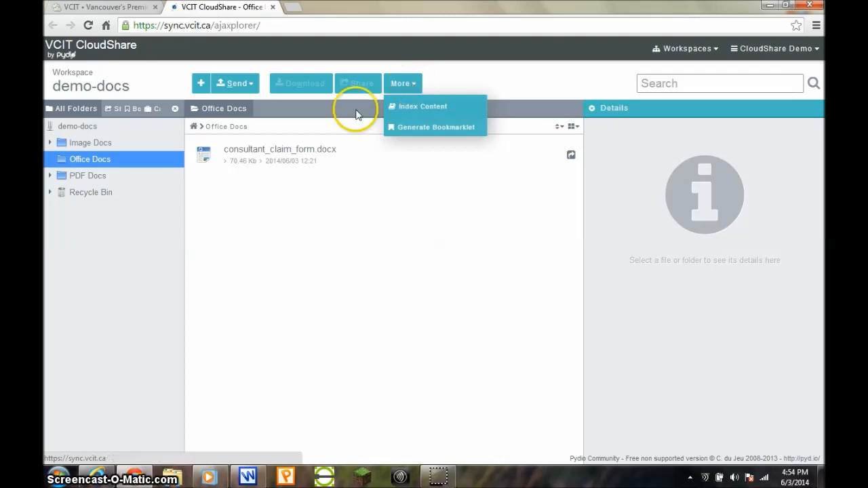
left_click(279, 155)
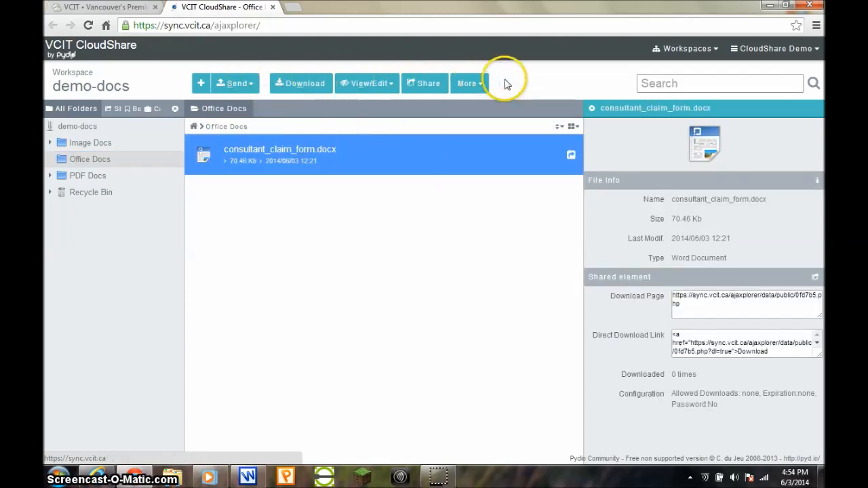
left_click(466, 82)
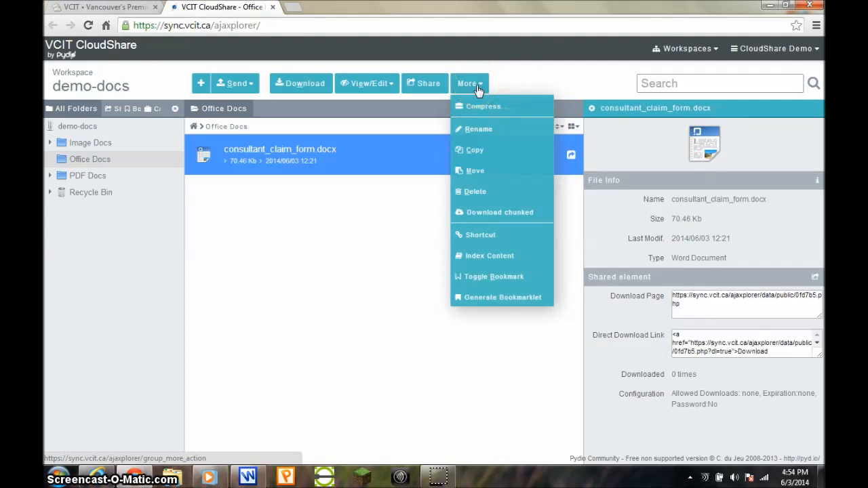
mouse_move(328, 182)
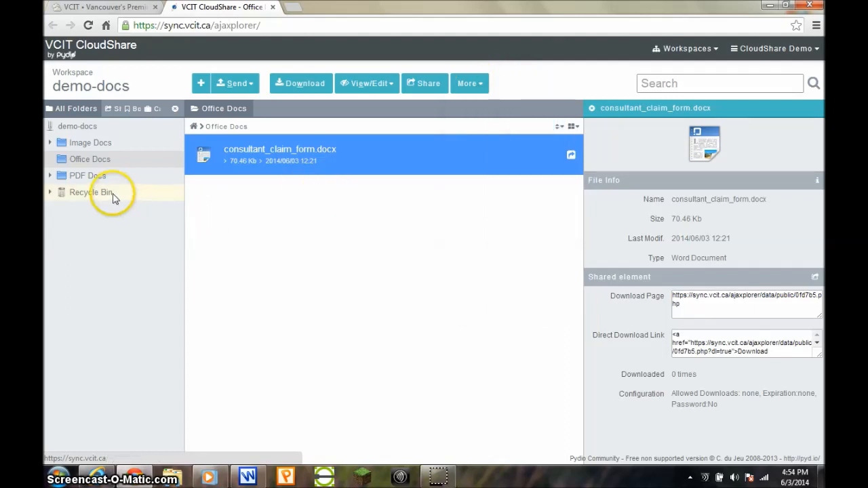
Browse the demo-docs, Image Docs and PDF Docs folders in the tree, ending in Image Docs
left_click(77, 126)
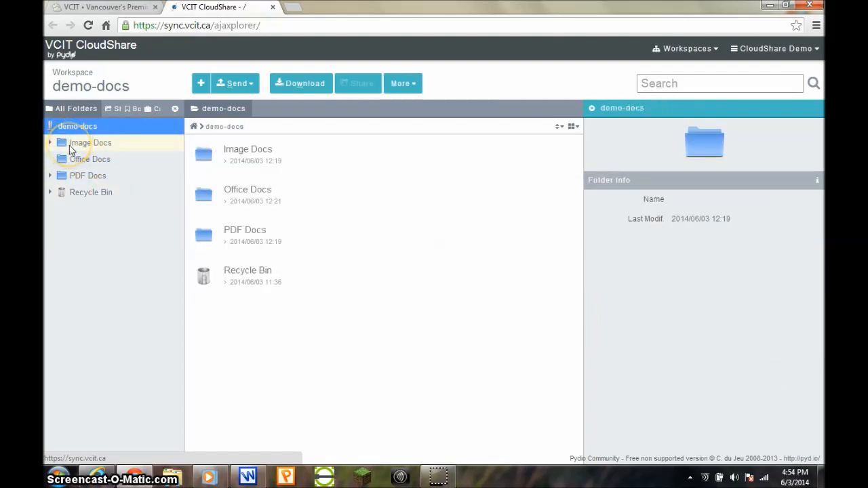
left_click(89, 143)
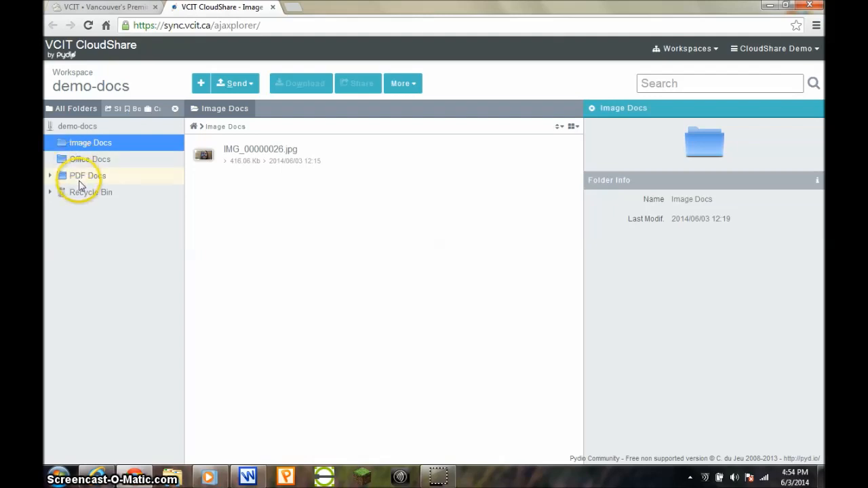
left_click(86, 177)
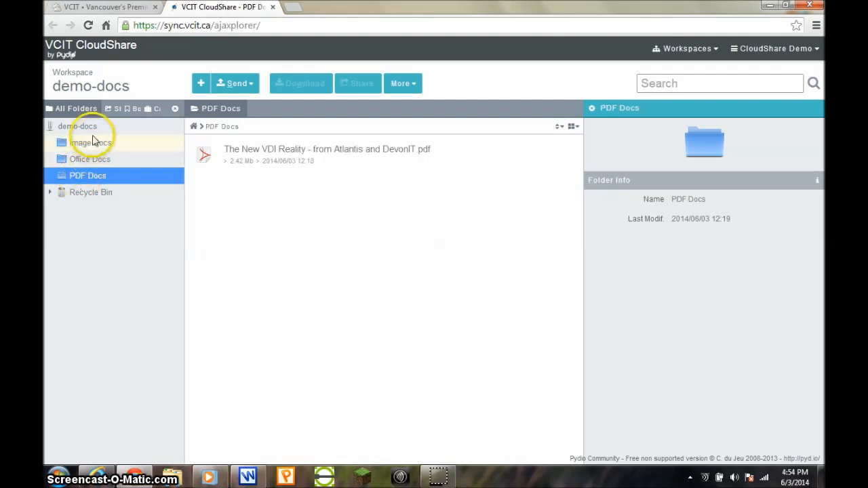
left_click(76, 126)
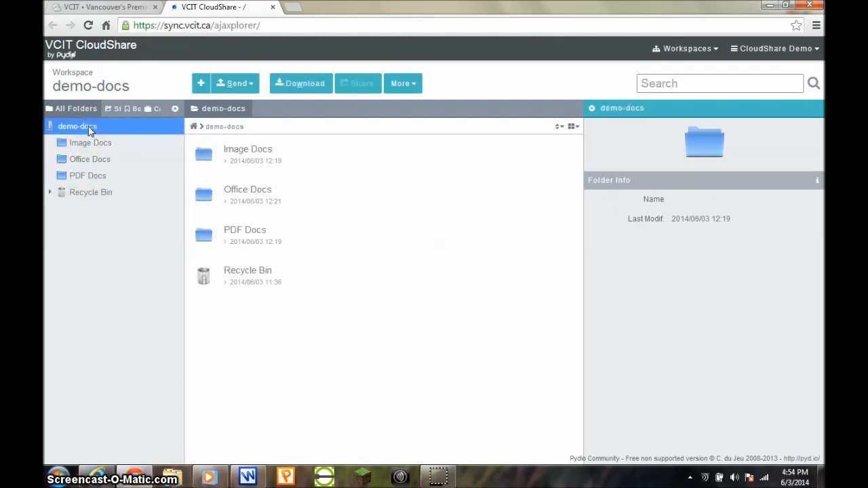
left_click(90, 142)
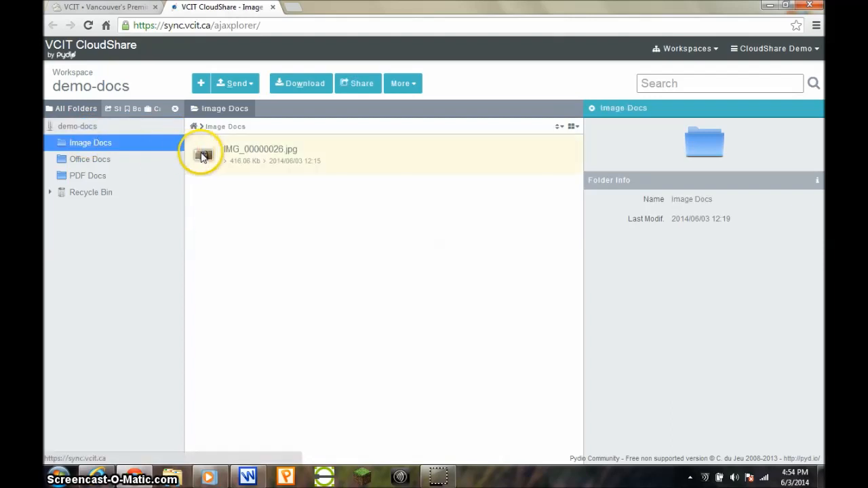
Select IMG_00000026.jpg to show its thumbnail preview, file info and actions
left_click(261, 154)
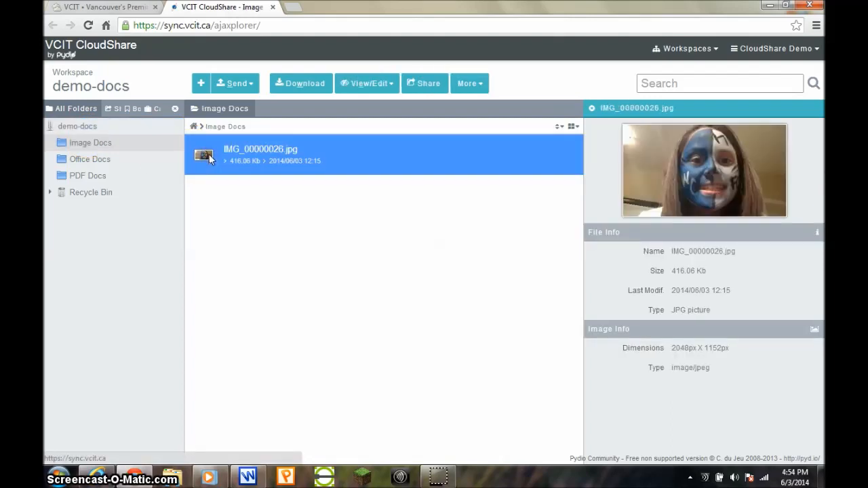
mouse_move(705, 170)
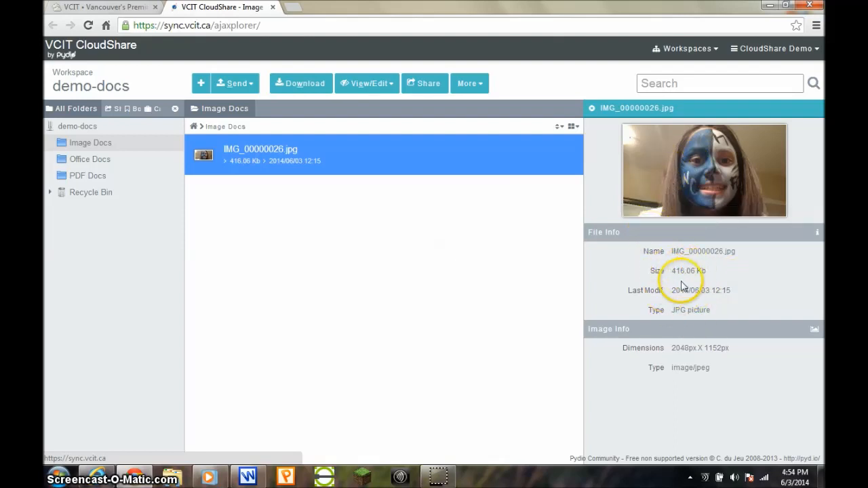
left_click(469, 83)
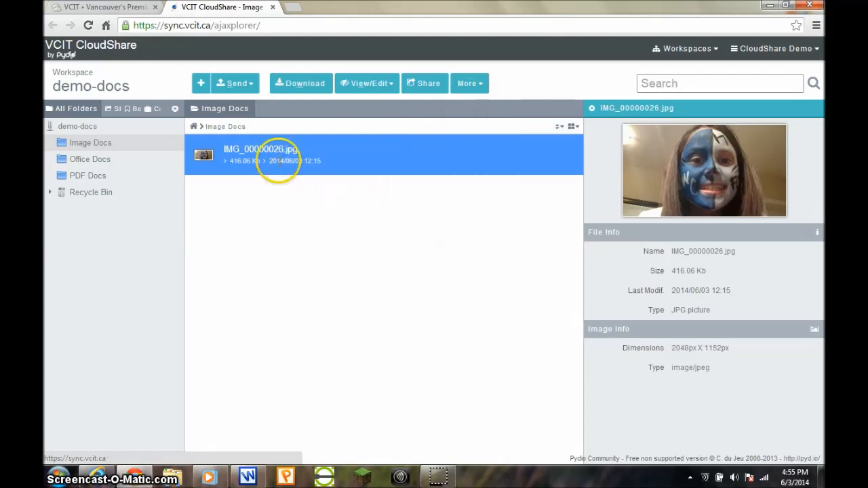
View the photo in the full image viewer, close it, and return to the Office Docs folder
double_click(260, 152)
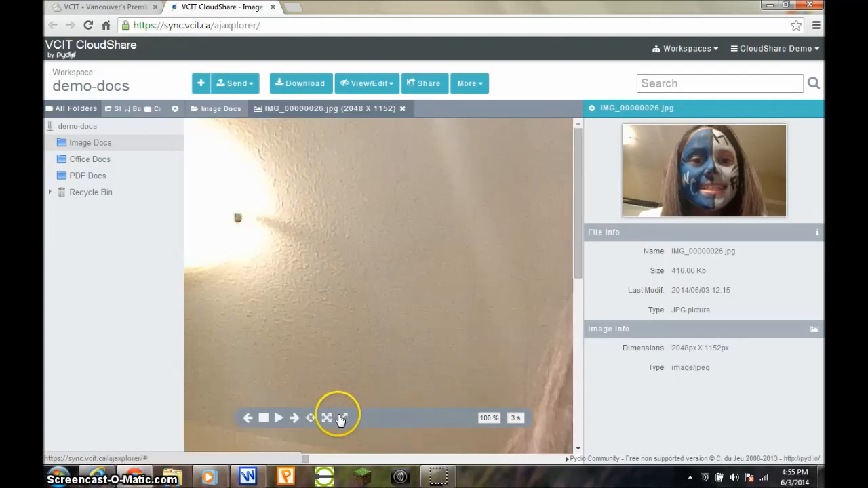
left_click(342, 418)
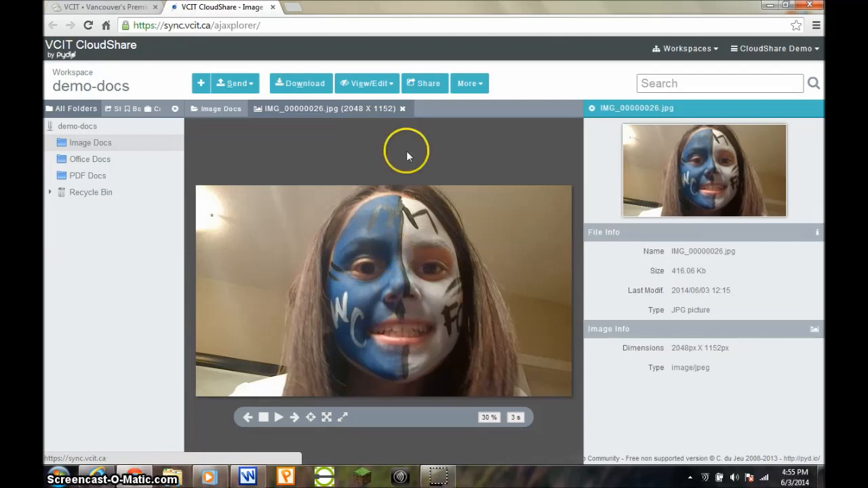
left_click(403, 109)
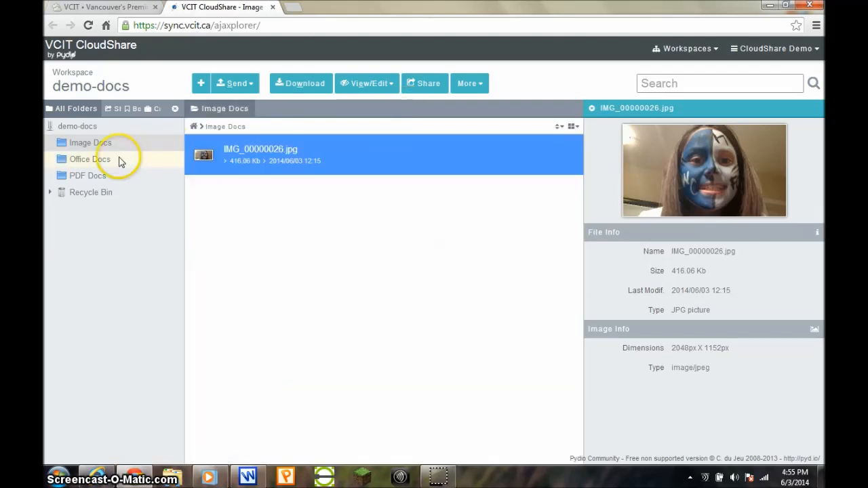
left_click(90, 159)
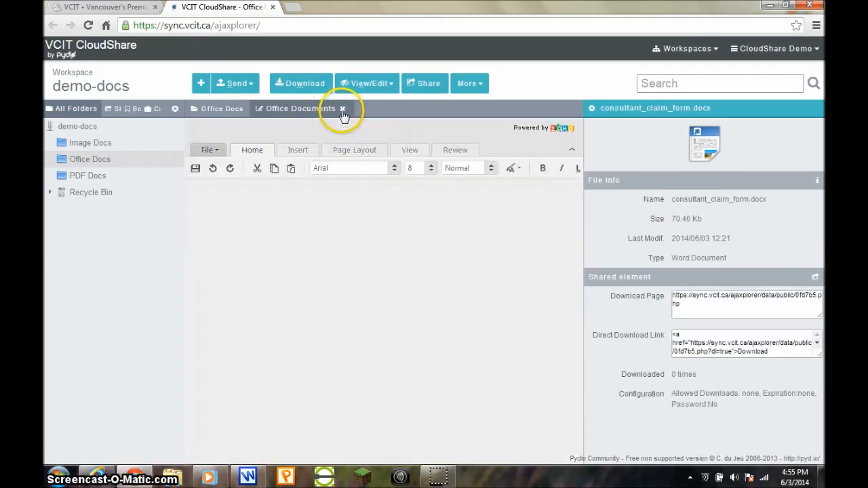
Upload IMG_00000198.jpg from the computer into Office Docs via Send > Add Files
left_click(236, 83)
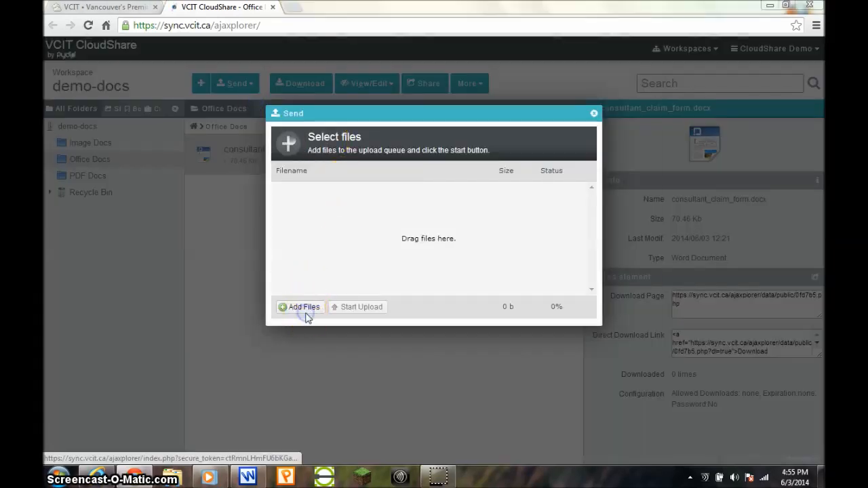
left_click(303, 306)
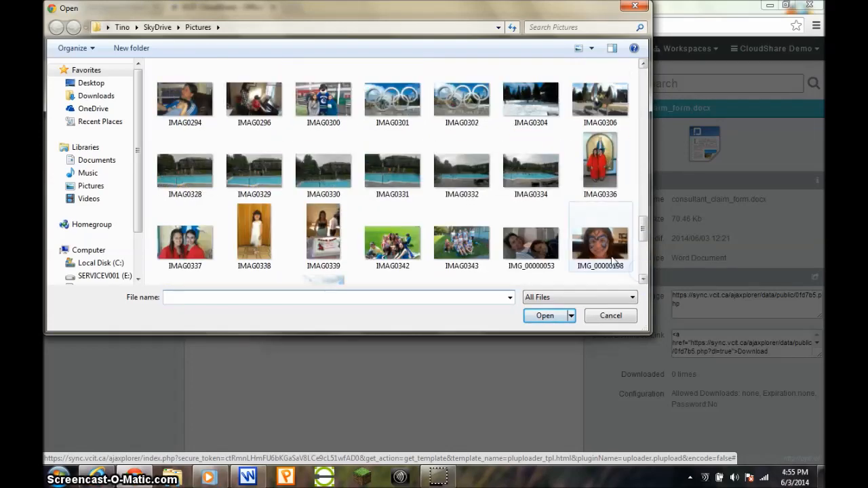
left_click(545, 314)
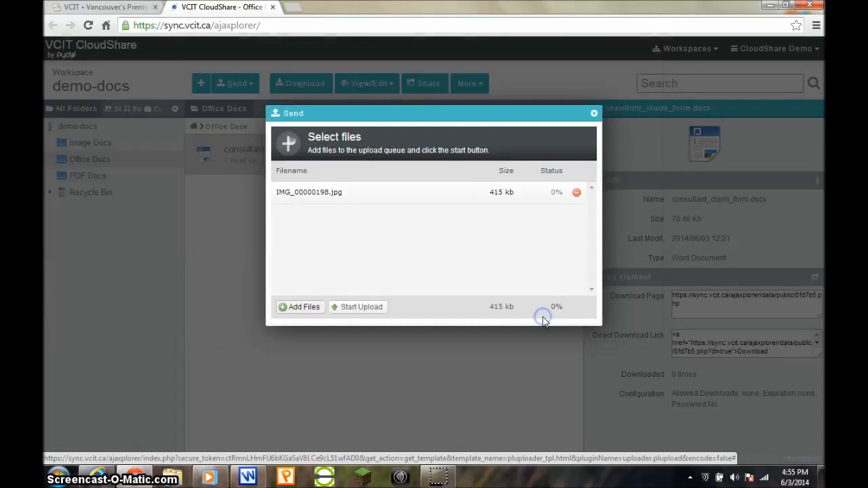
left_click(358, 306)
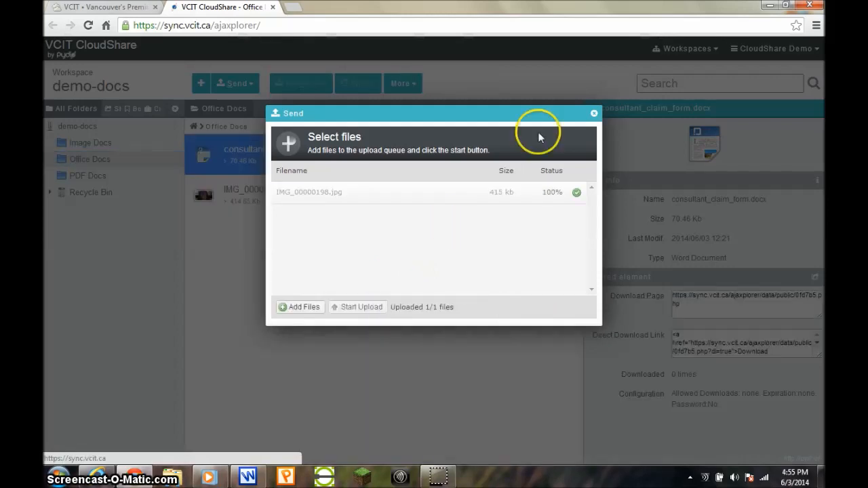
left_click(594, 114)
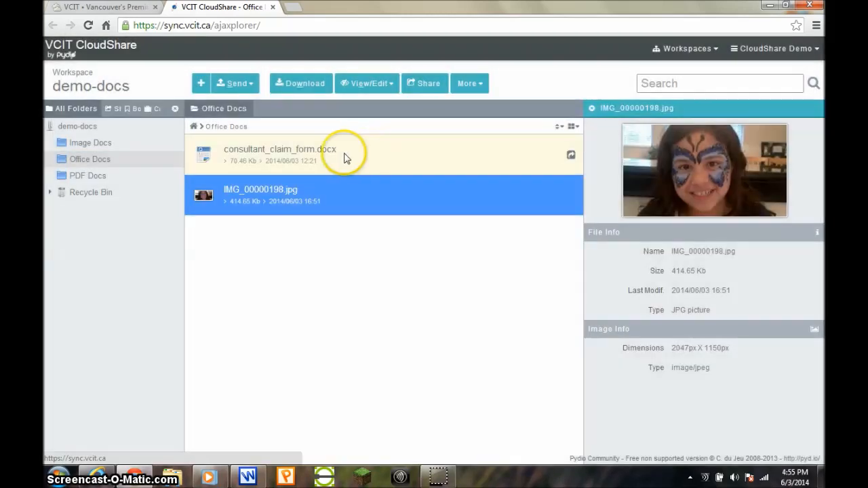
Download the uploaded photo and bring up its sharing options
left_click(301, 82)
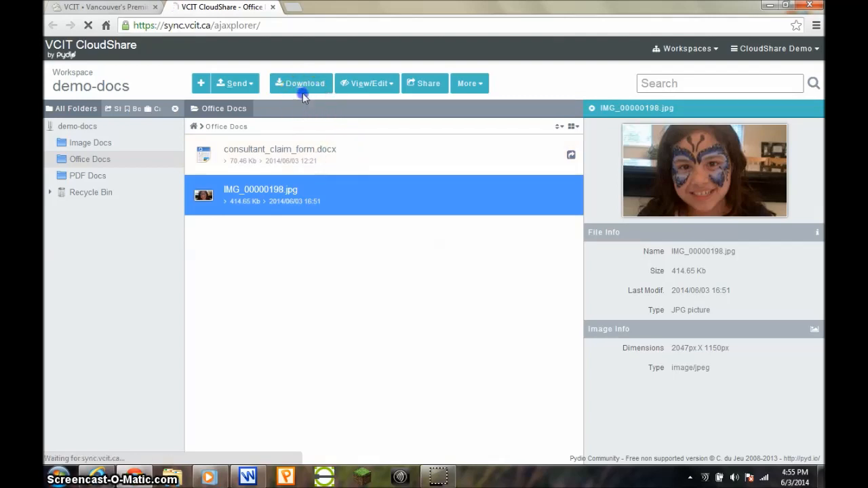
left_click(301, 83)
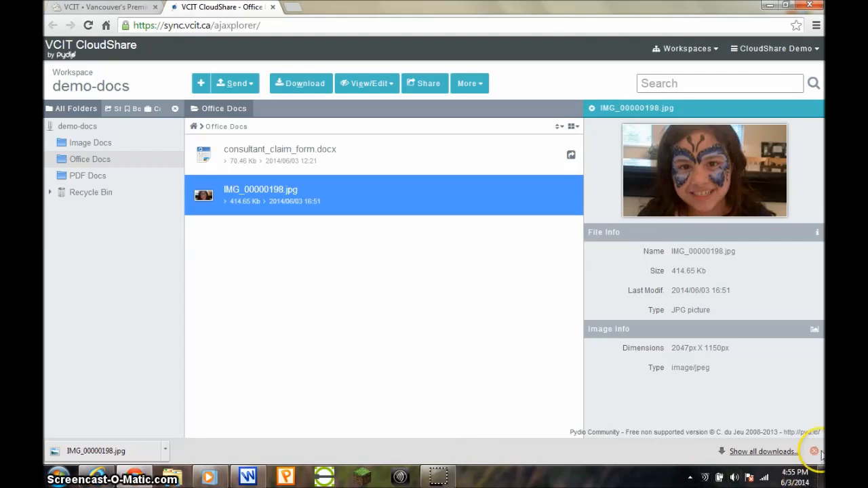
left_click(424, 83)
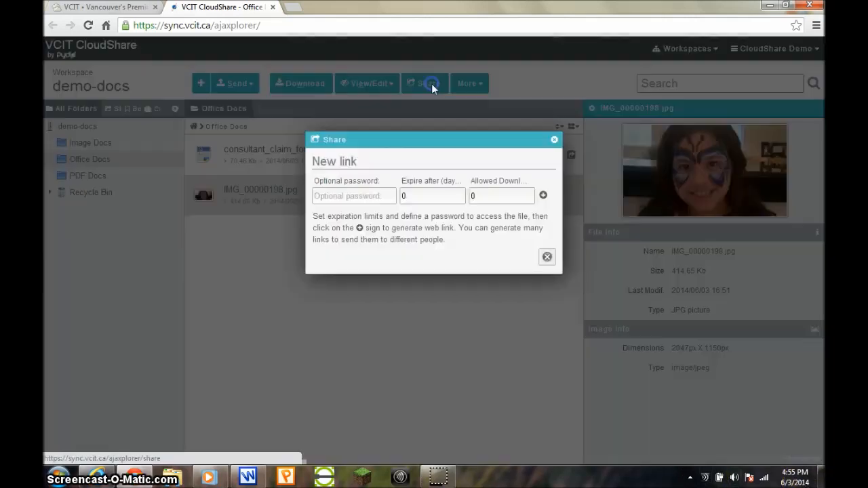
mouse_move(396, 190)
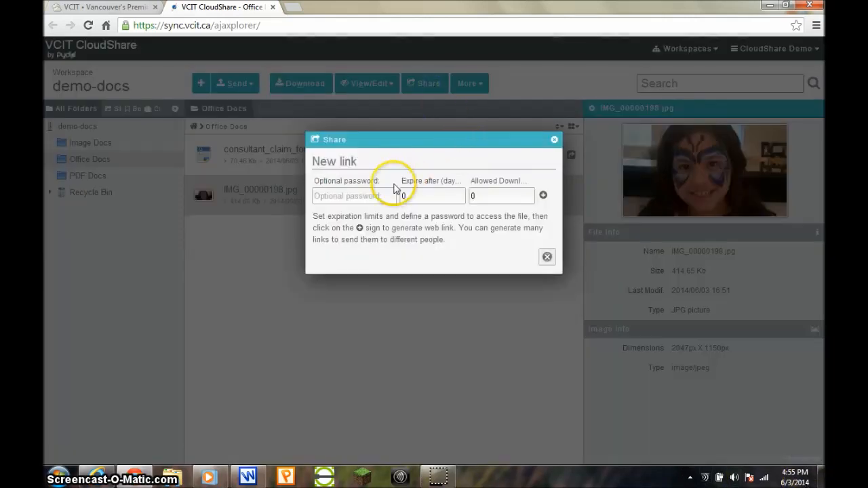
Inspect the link password and Allowed Downloads fields, then dismiss the share form without creating a link
left_click(353, 195)
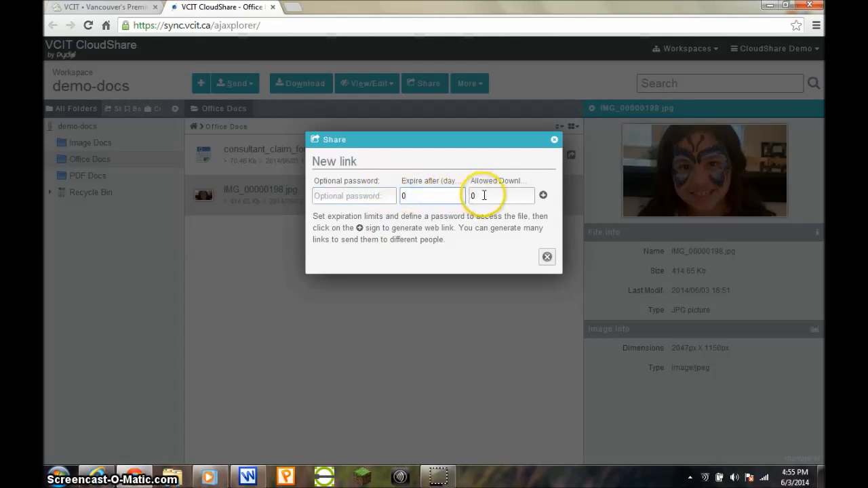
left_click(501, 195)
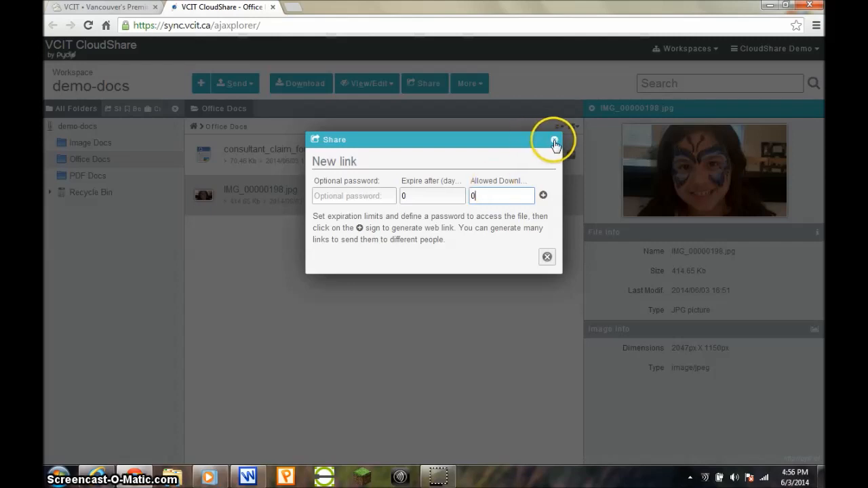
left_click(554, 141)
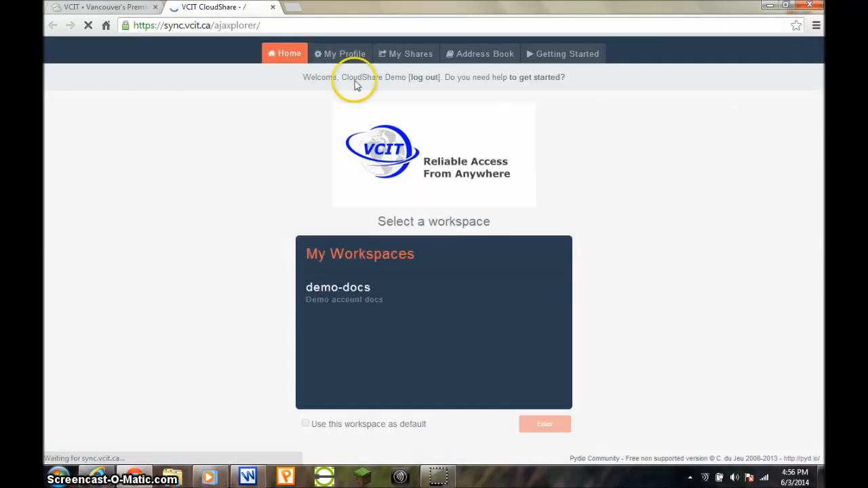
Visit My Profile, My Shares and Address Book, then return to the dashboard home
left_click(340, 54)
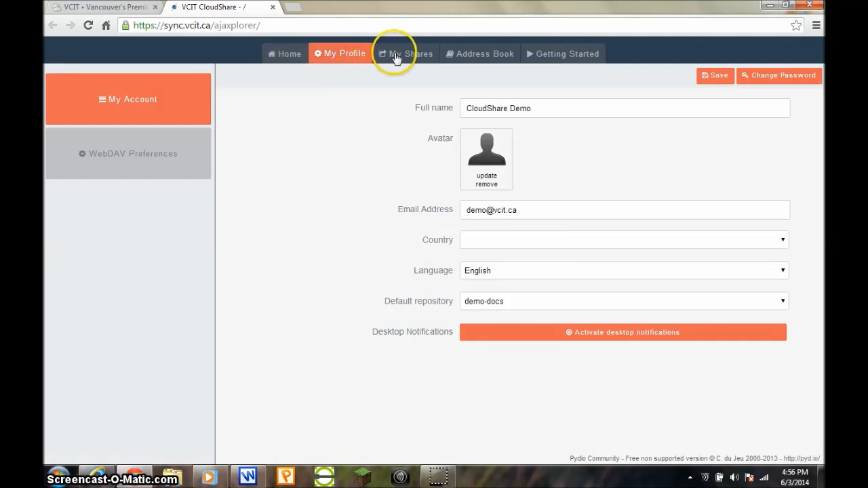
left_click(405, 54)
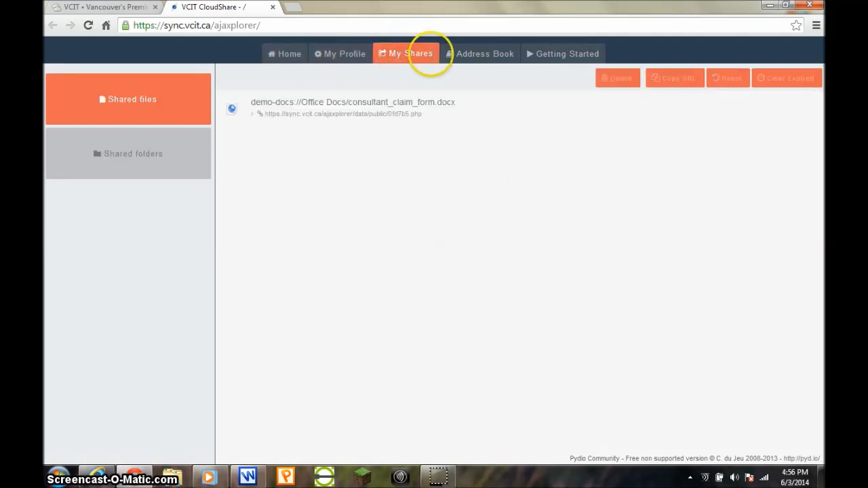
left_click(484, 54)
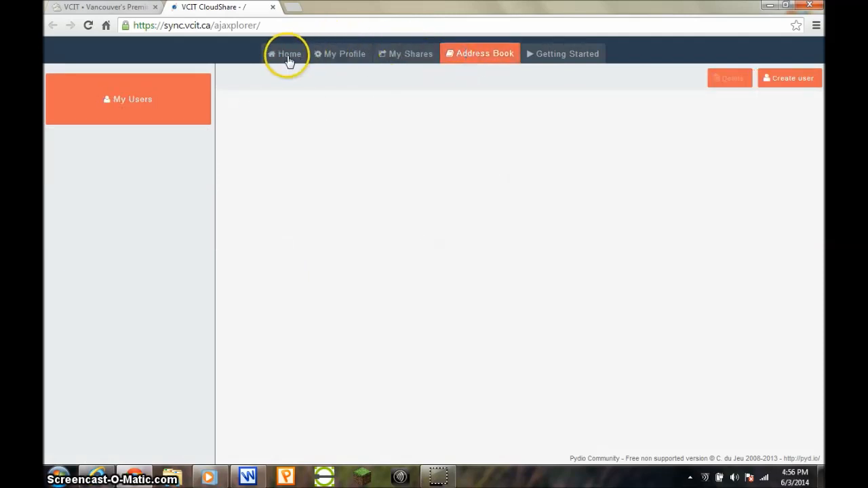
left_click(284, 54)
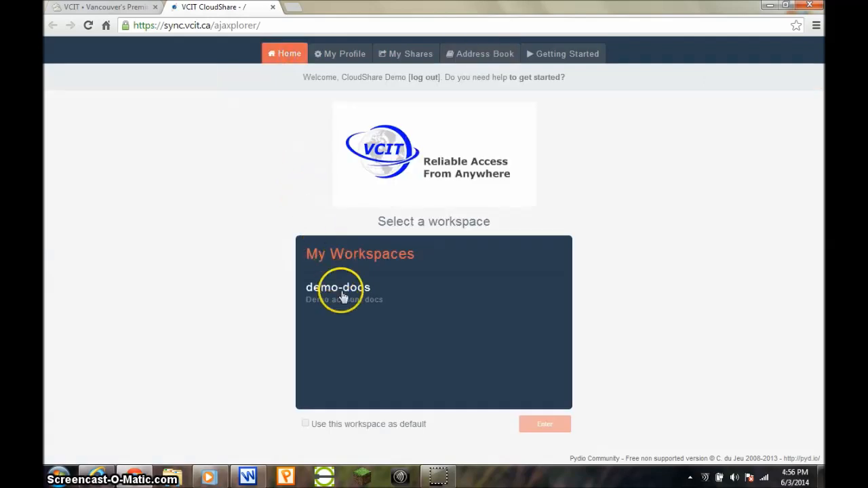
Re-enter the demo-docs workspace and log out of CloudShare
left_click(338, 292)
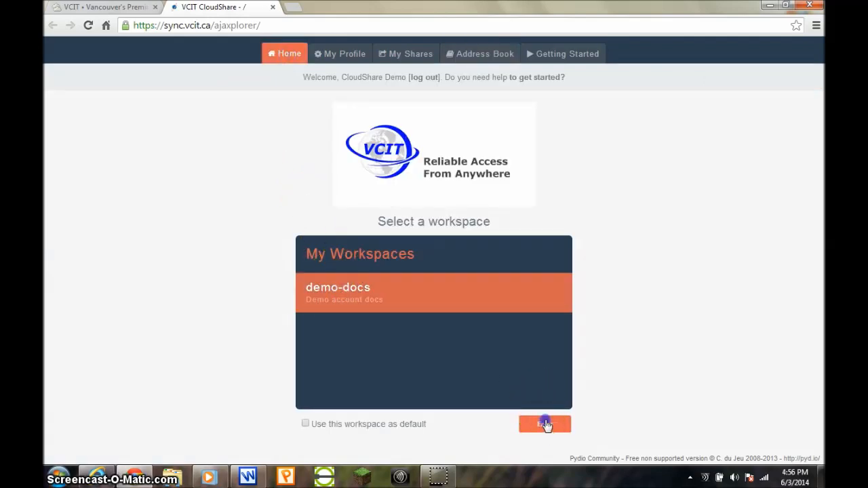
left_click(545, 423)
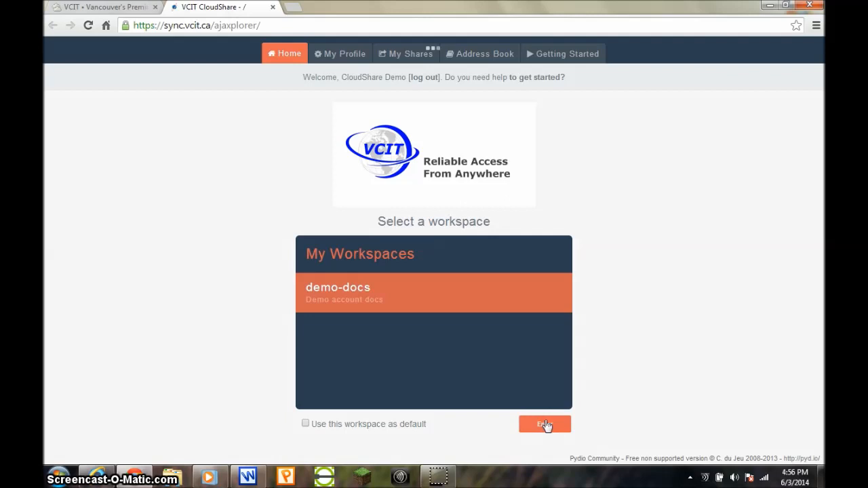
left_click(545, 422)
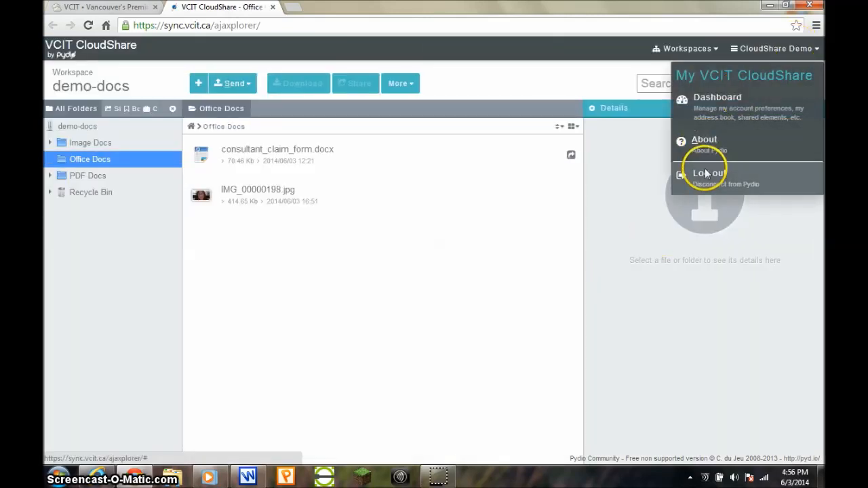
left_click(707, 174)
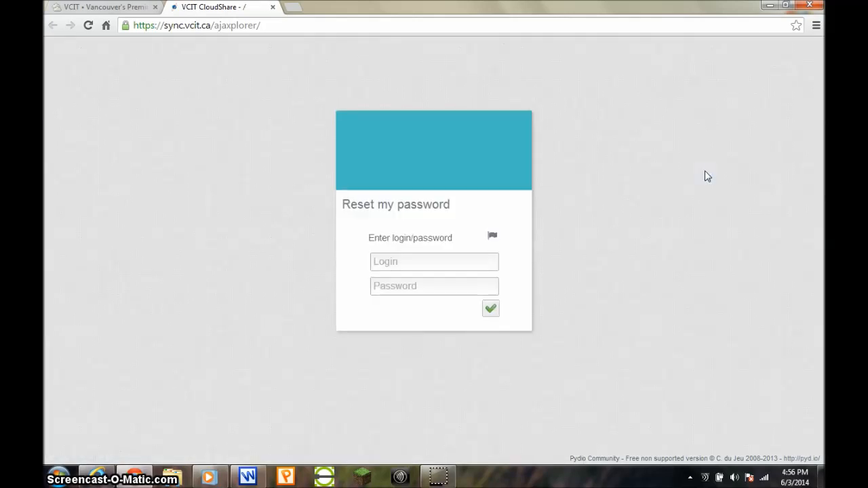